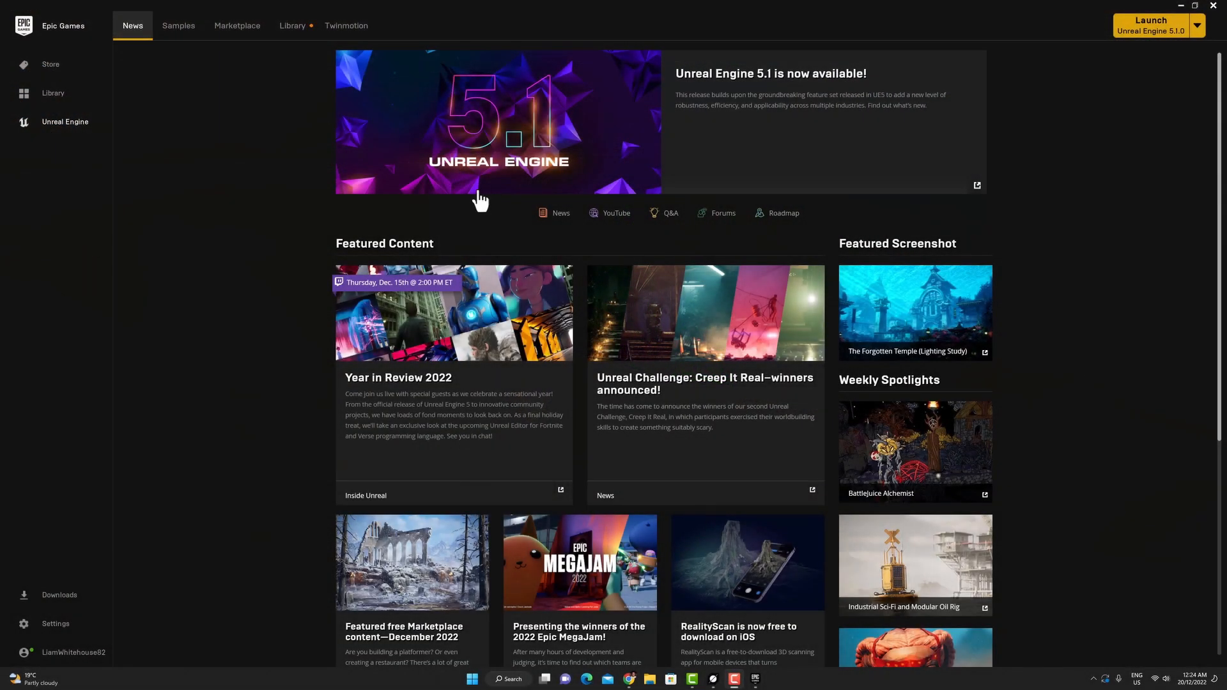
{"action": "mouse_move", "coordinate": [486, 238]}
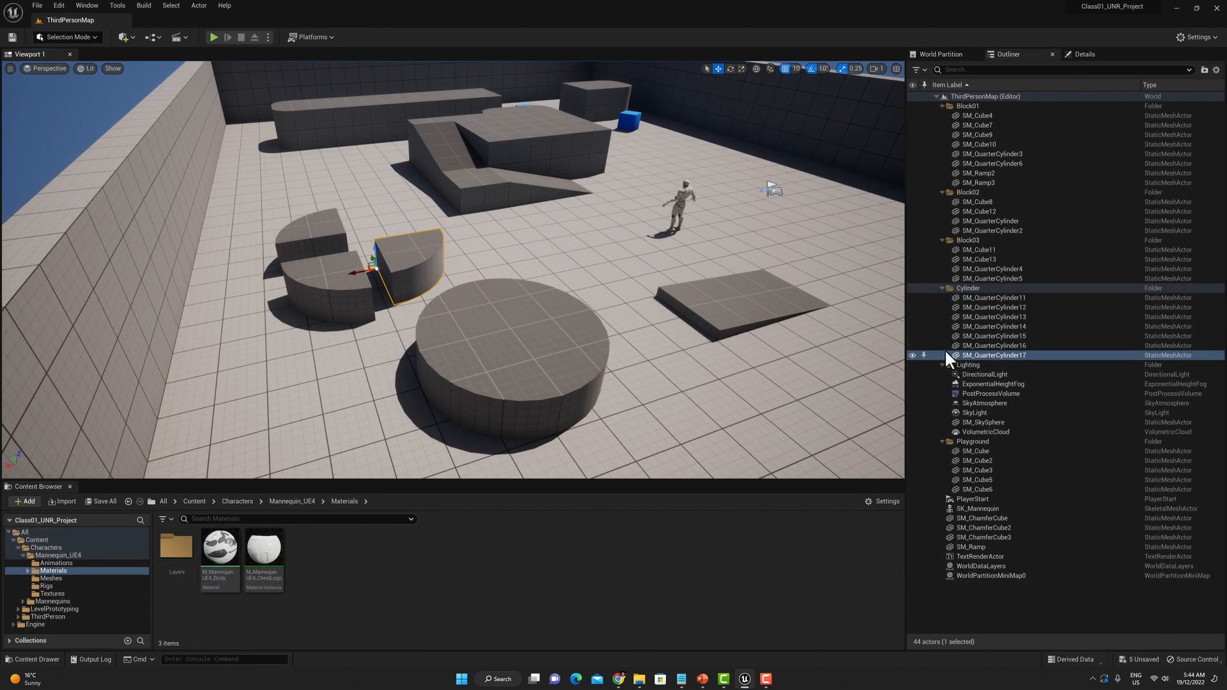
Select SM_QuarterCylinder12, the large round platform, from the Cylinder folder in the Outliner
{"action": "left_click", "coordinate": [993, 307]}
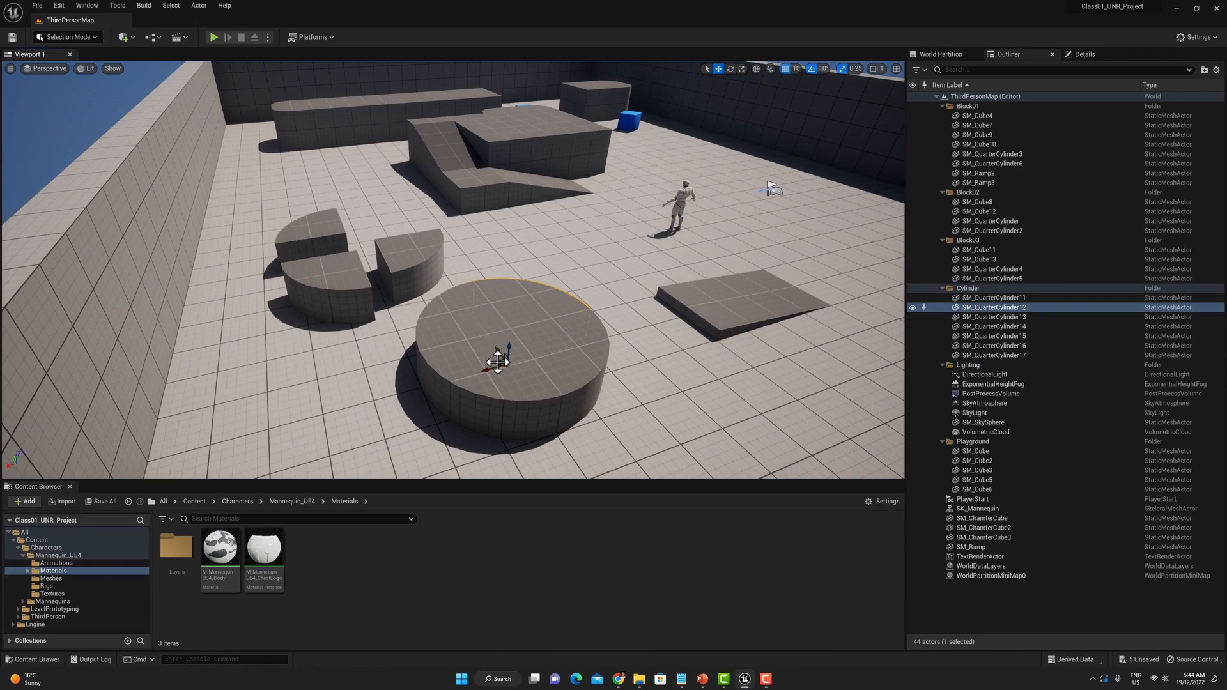